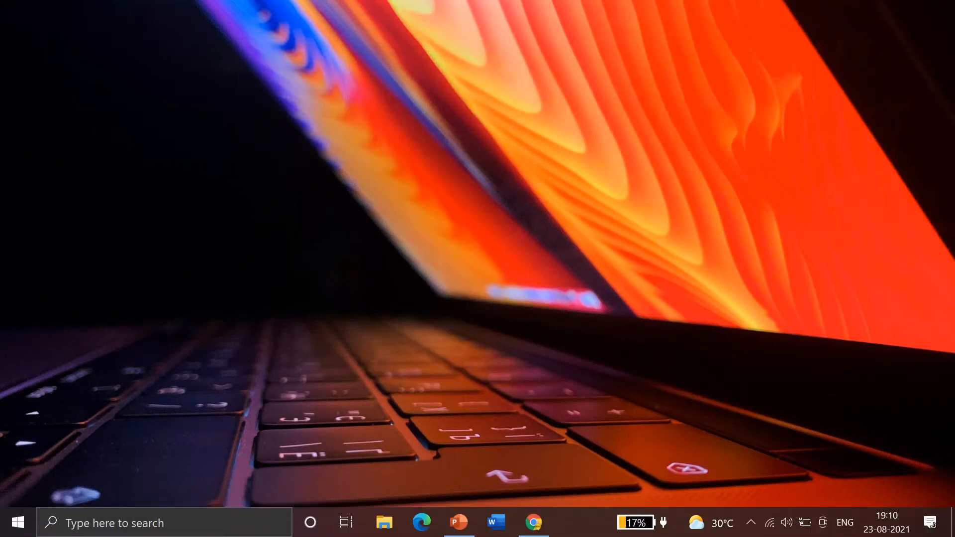
- Download the Behind The Scenery font from DaFont's recently added fonts list
click(533, 522)
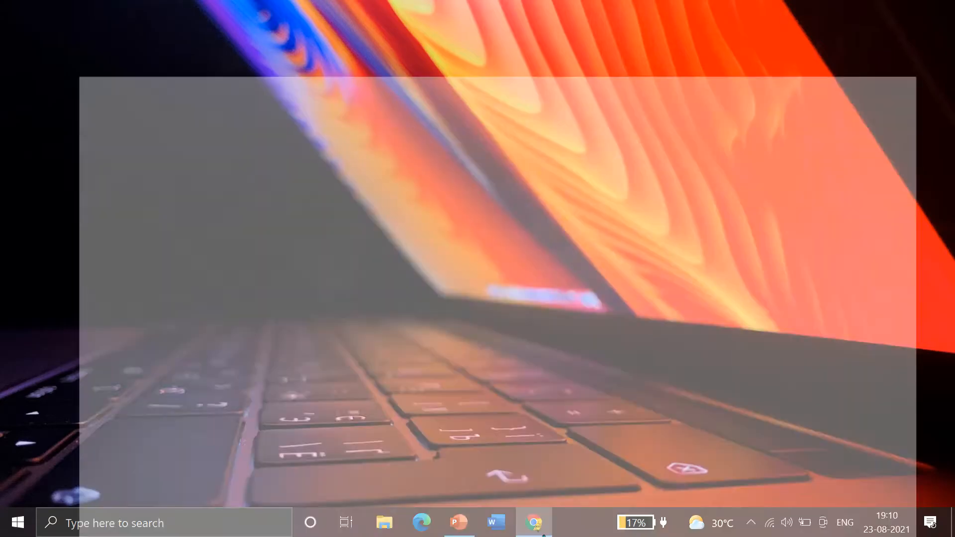
click(533, 522)
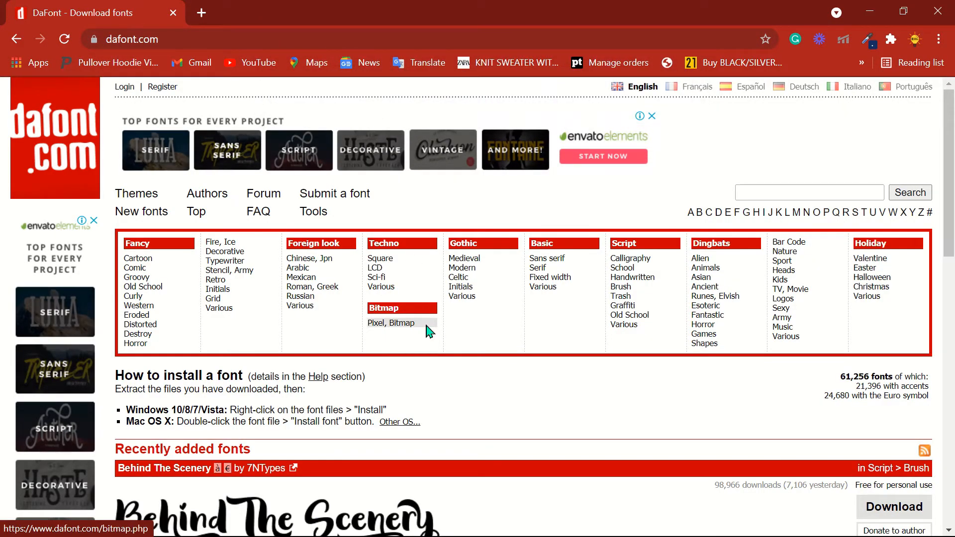
scroll(down, 3)
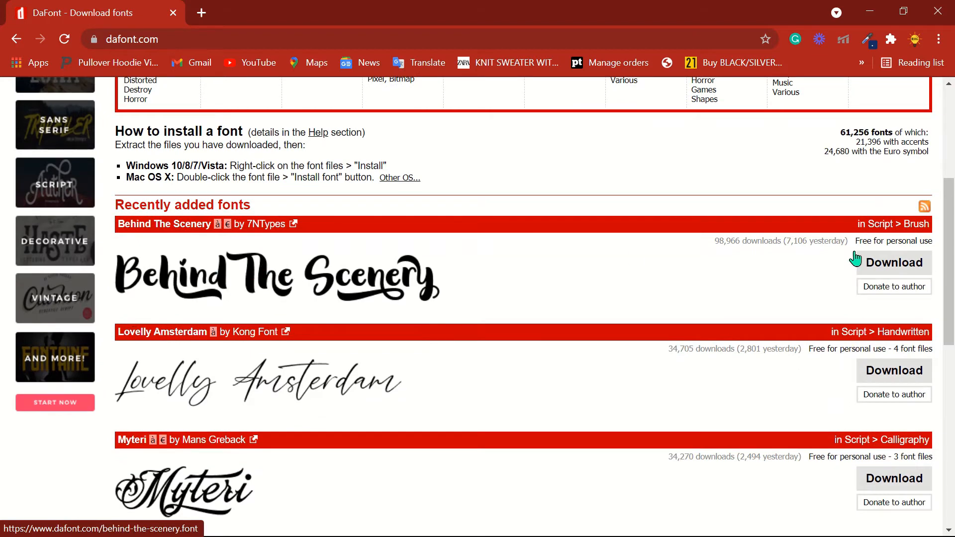
click(893, 263)
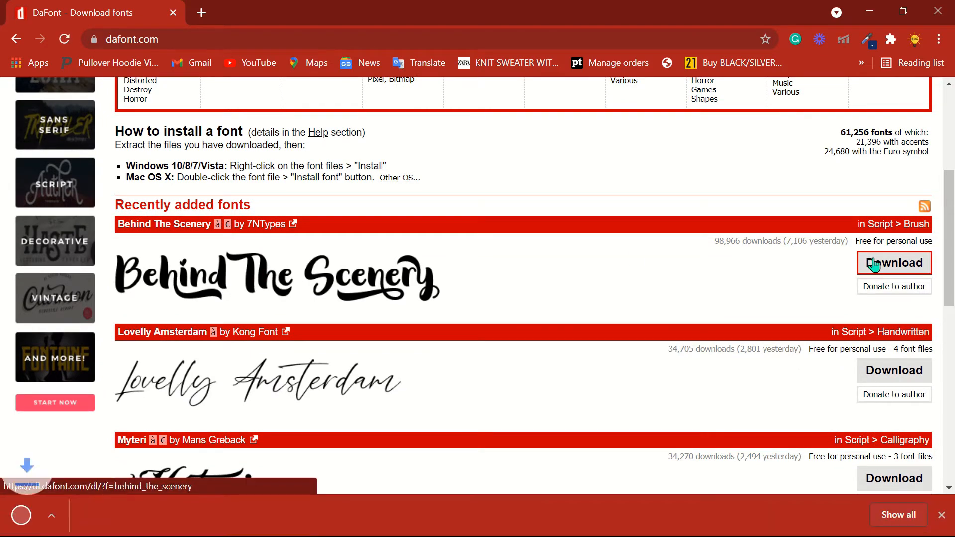
click(893, 262)
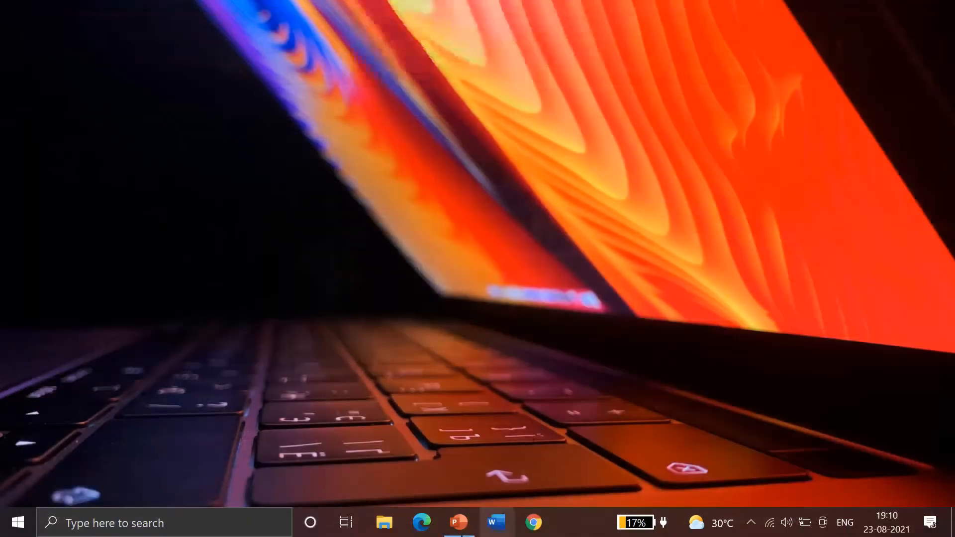
- Locate the downloaded behind_the_scenery zip in the Downloads folder
click(384, 522)
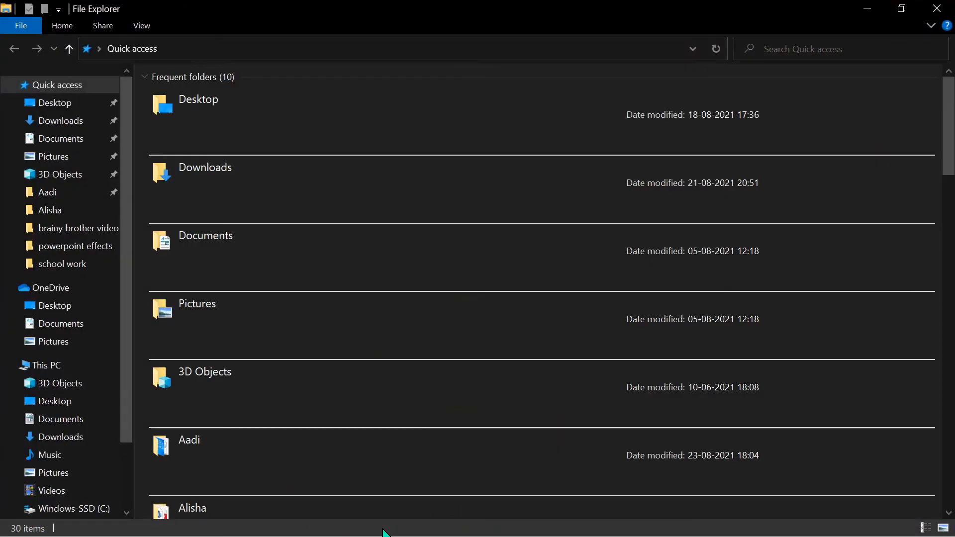
click(60, 121)
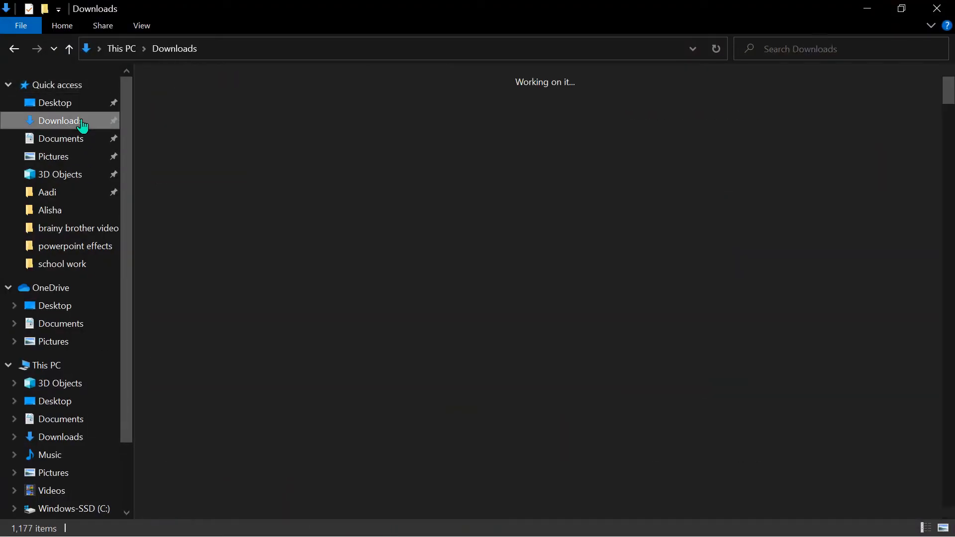
click(61, 120)
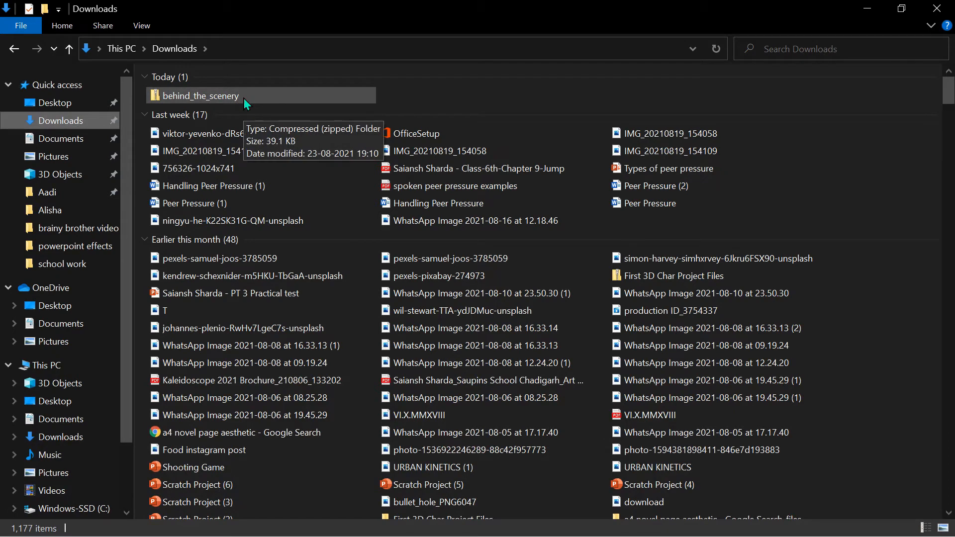
click(201, 95)
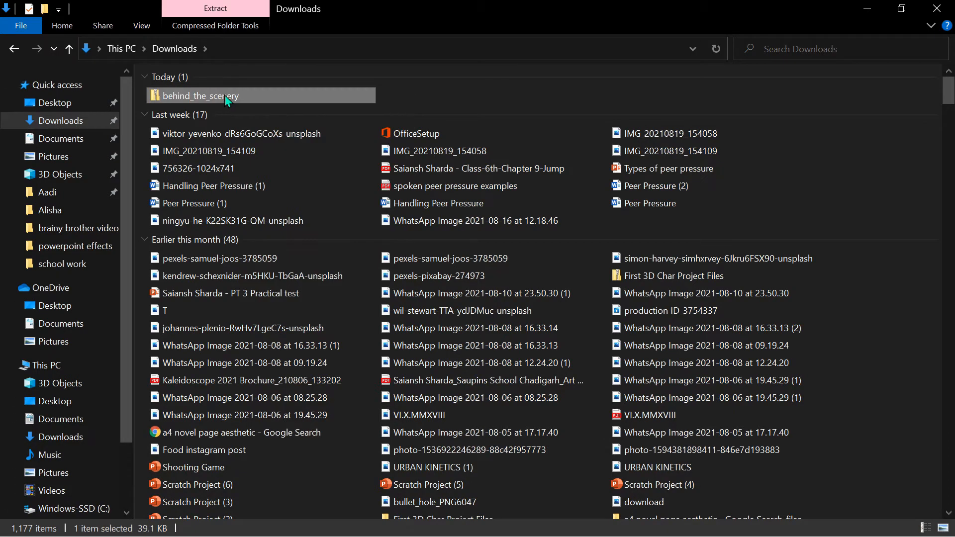
- Extract the behind_the_scenery zip into its own behind_the_scenery folder
right_click(226, 95)
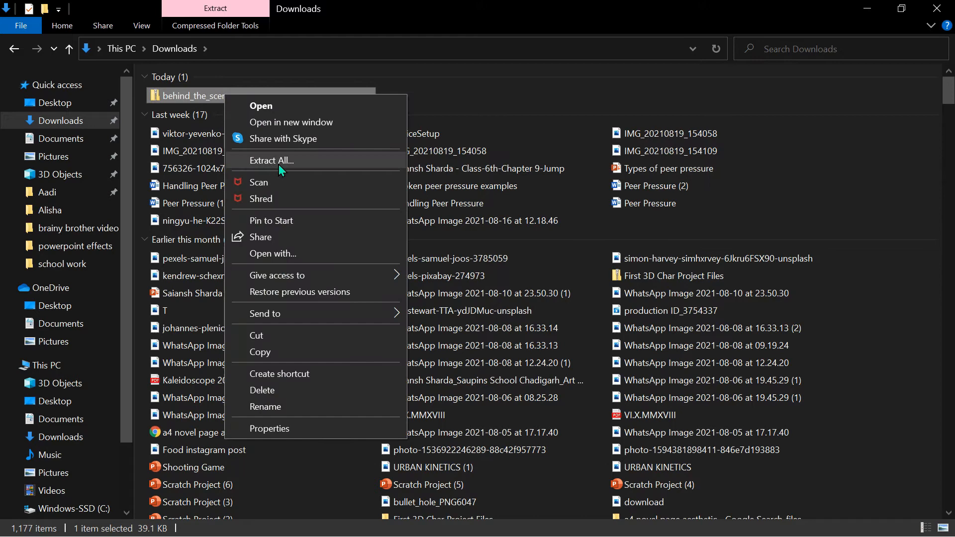
click(270, 160)
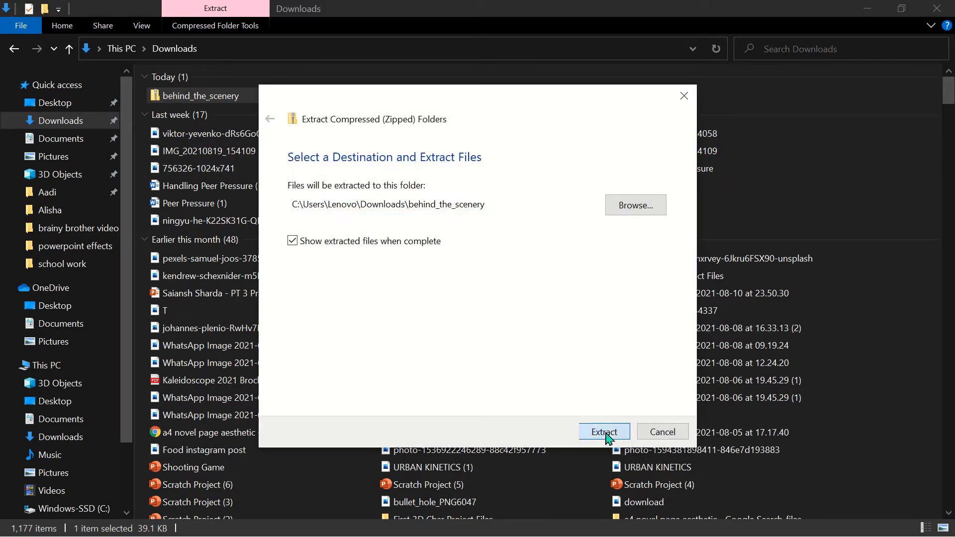
click(603, 431)
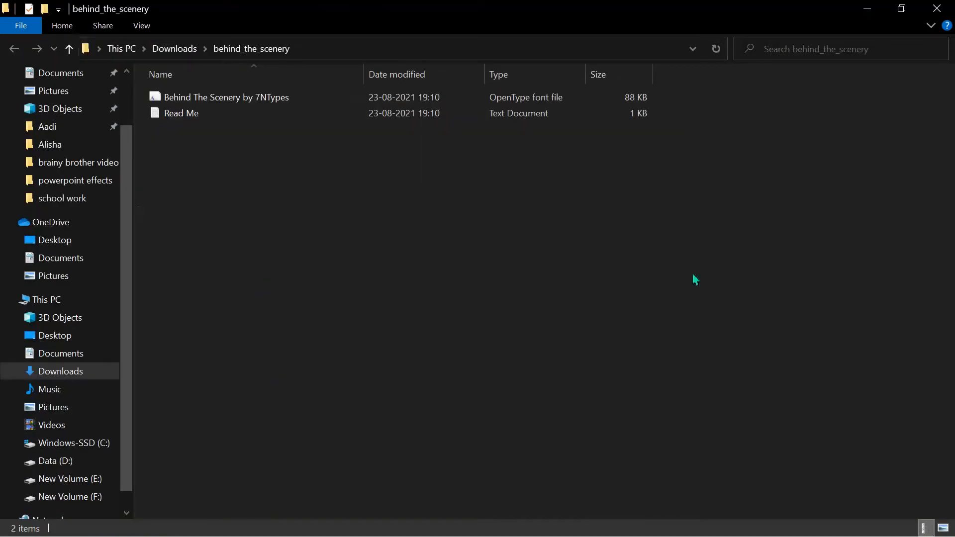
- Bring up Windows search with the extracted behind_the_scenery folder still open
click(181, 113)
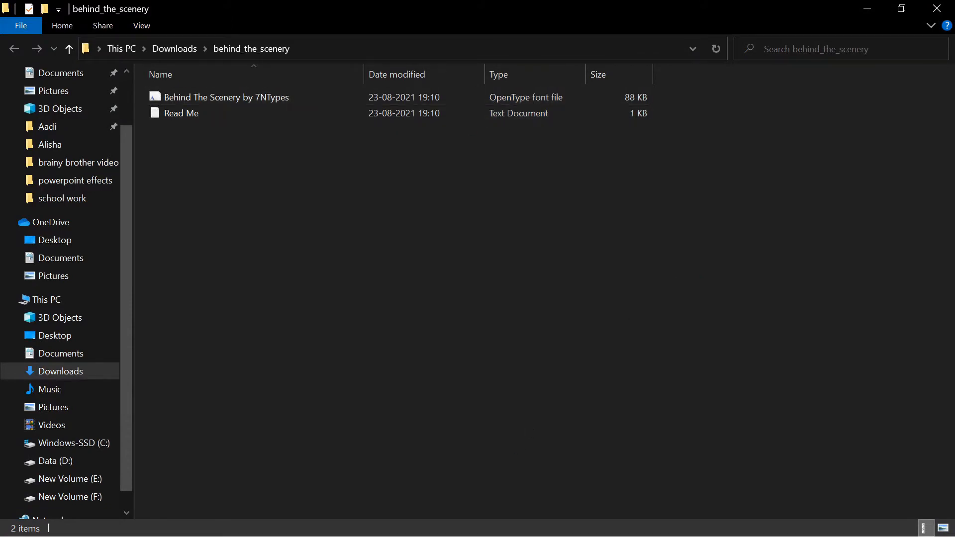
mouse_move(255, 431)
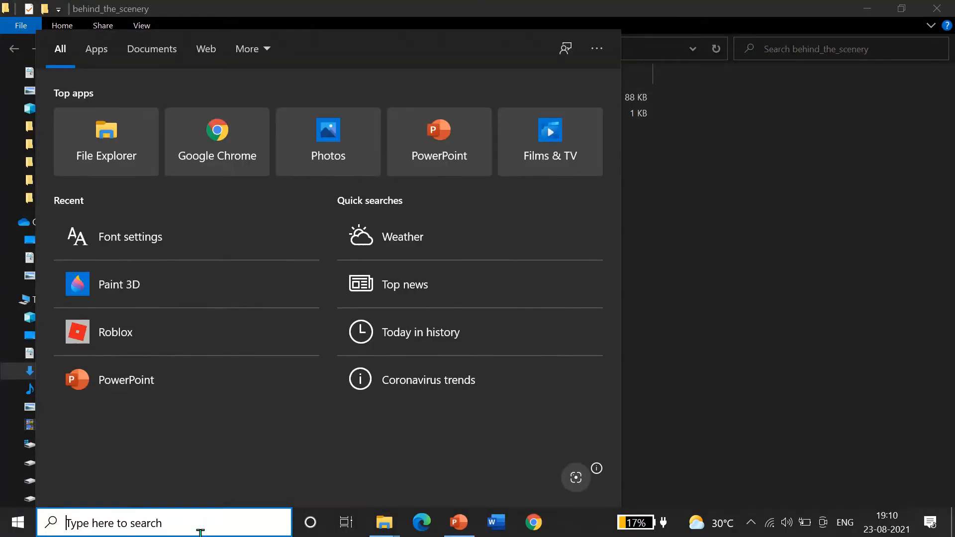
- Search 'fon' to reach the Windows Fonts settings page beside the font folder
text(fon)
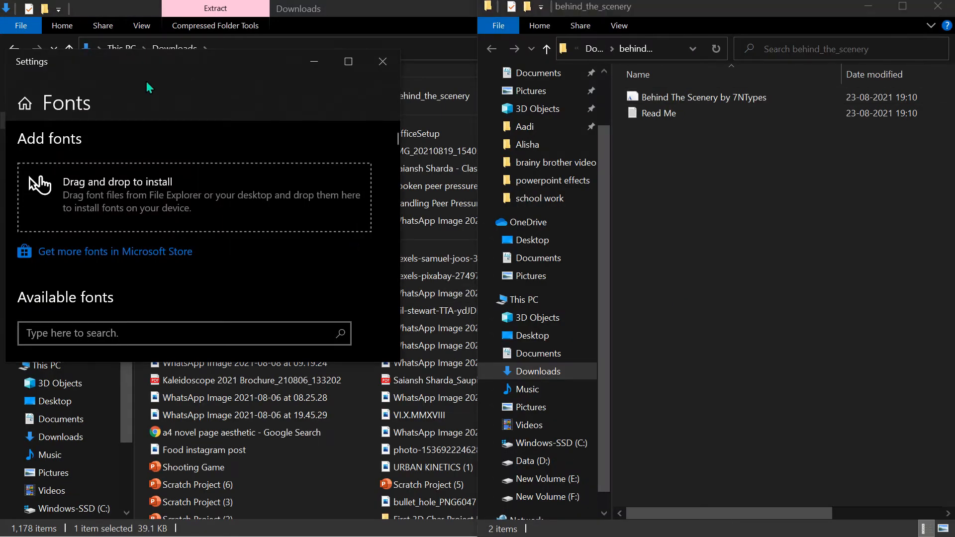
mouse_move(156, 96)
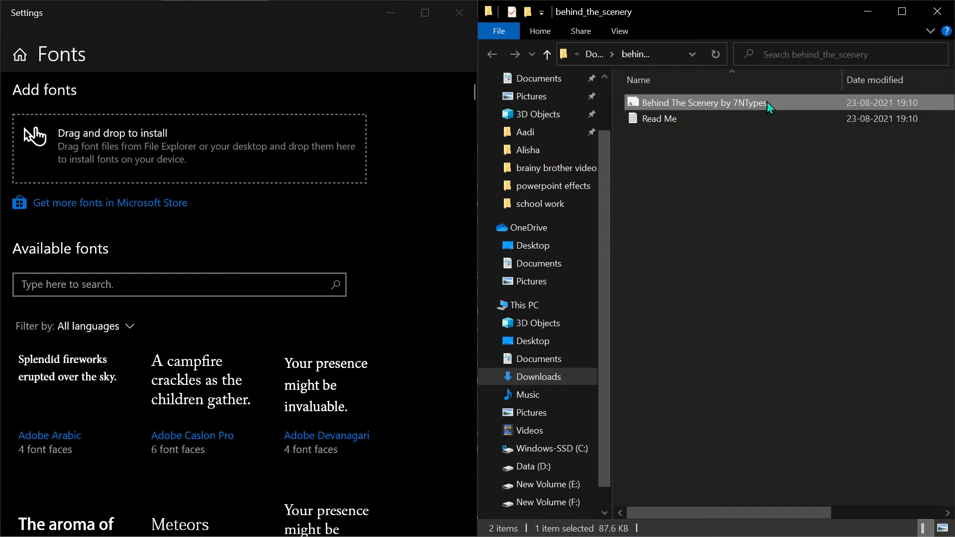
- Preview the Behind The Scenery font file in Font Viewer, then close the preview
double_click(700, 102)
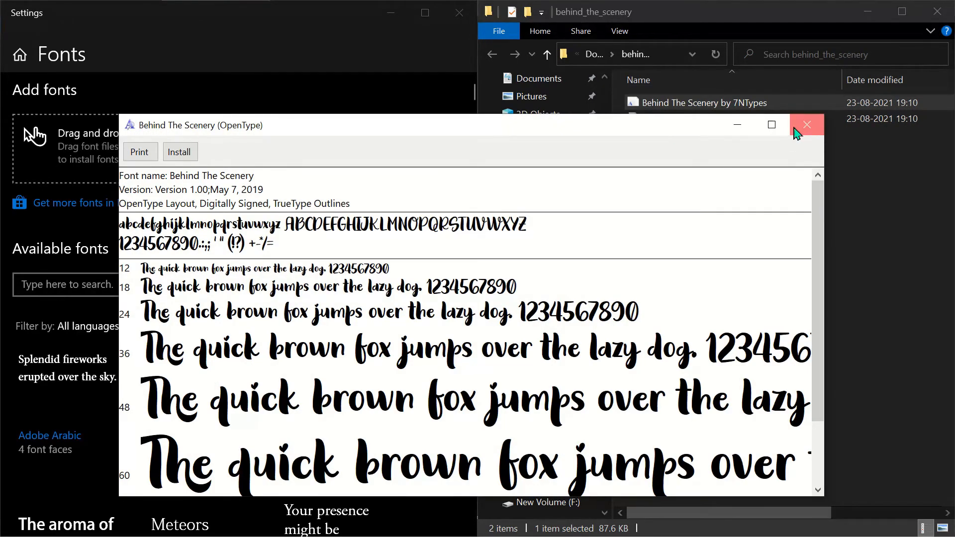
click(807, 125)
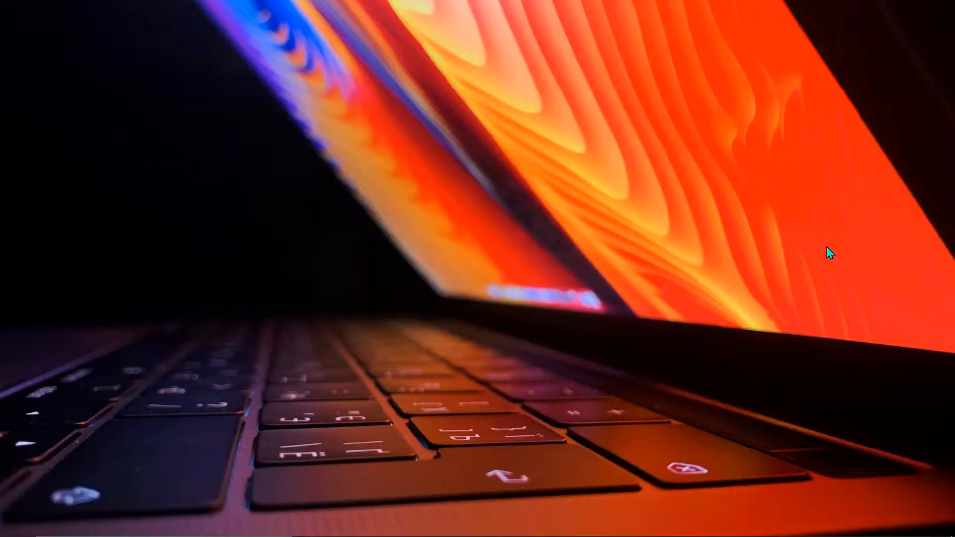
mouse_move(597, 307)
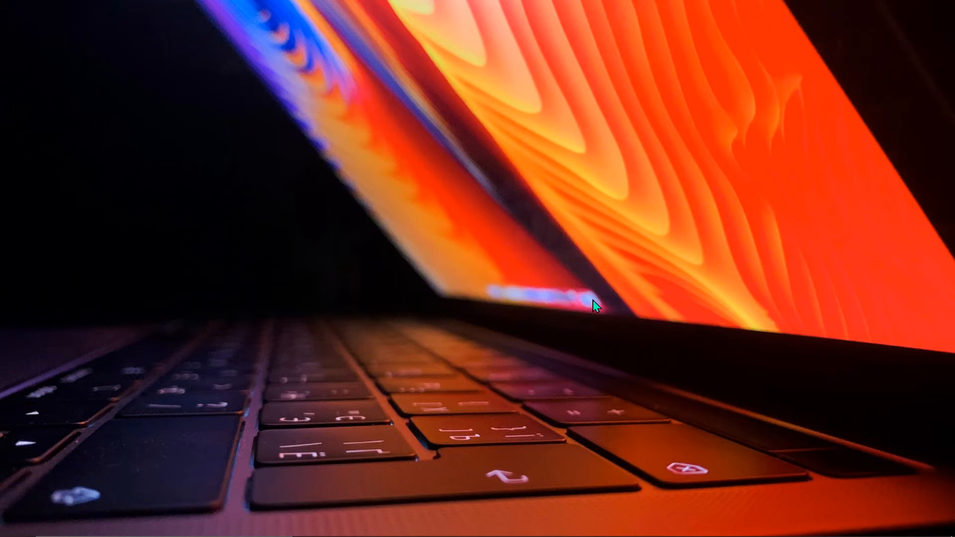
right_click(612, 307)
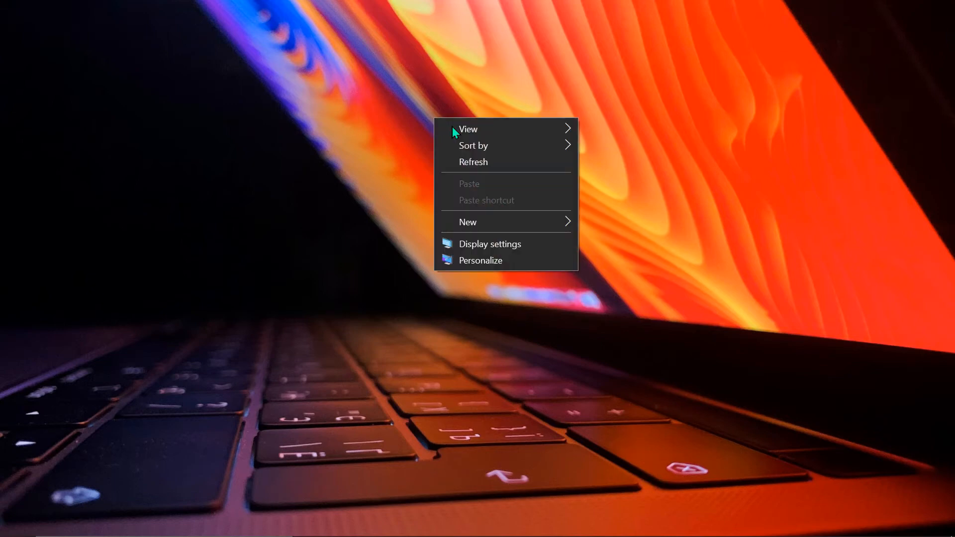
click(538, 176)
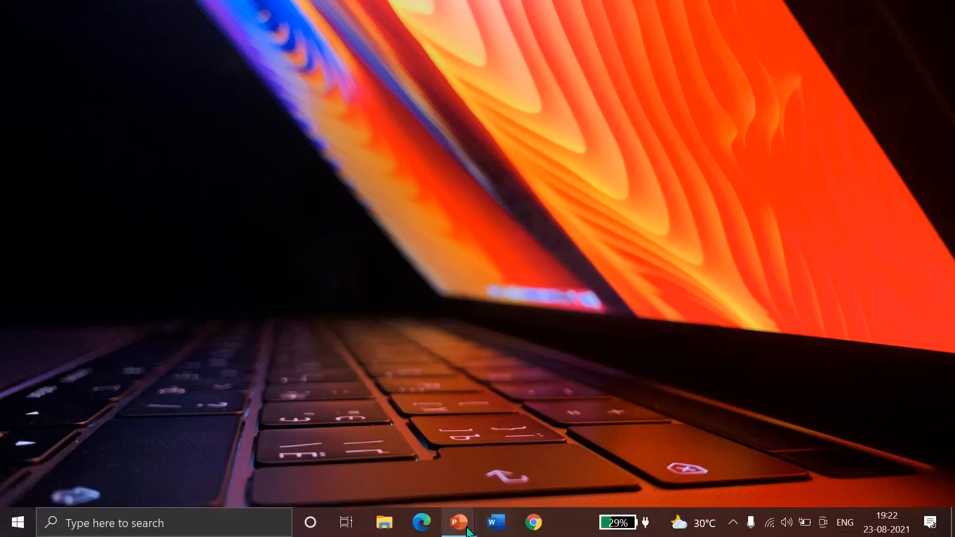
- Bring up PowerPoint, check the Downloads folder briefly, and close File Explorer again
click(458, 522)
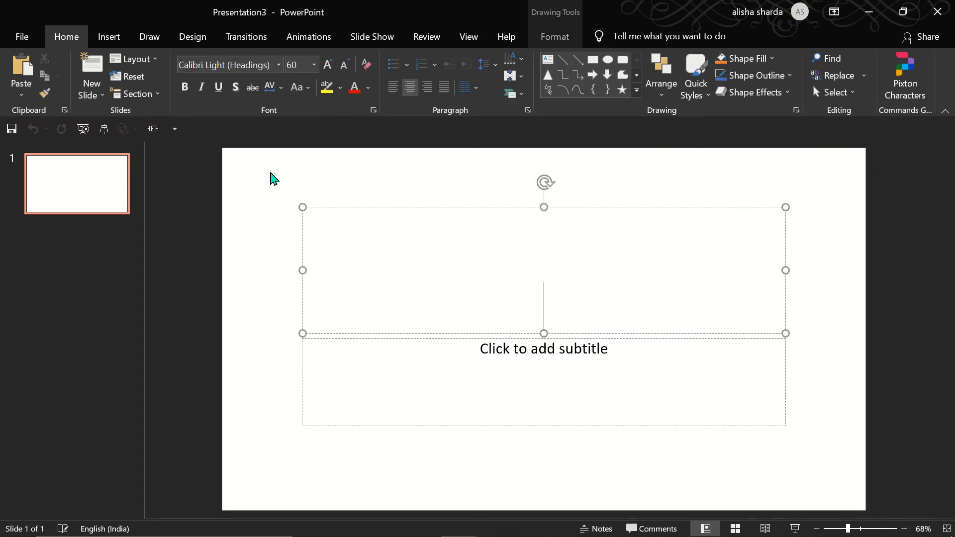
mouse_move(278, 64)
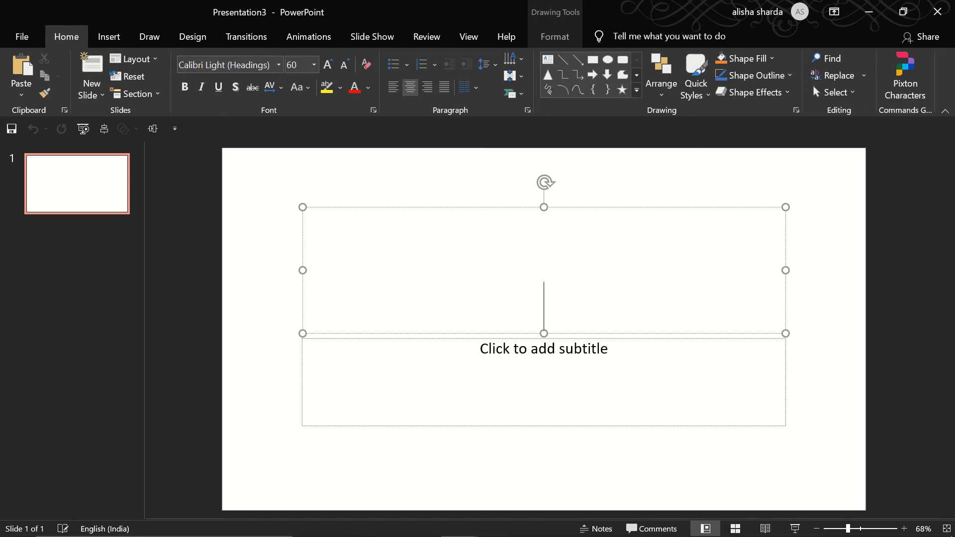
click(383, 522)
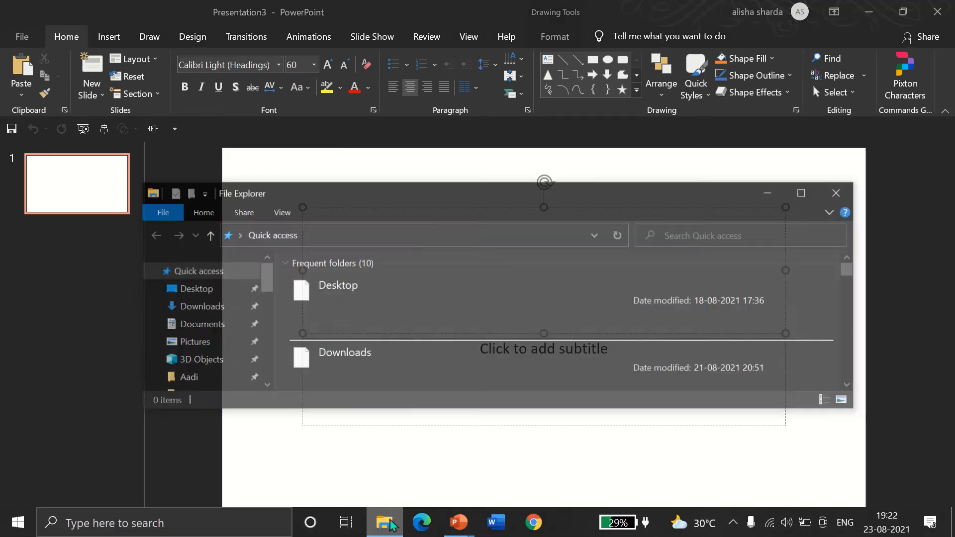
click(198, 307)
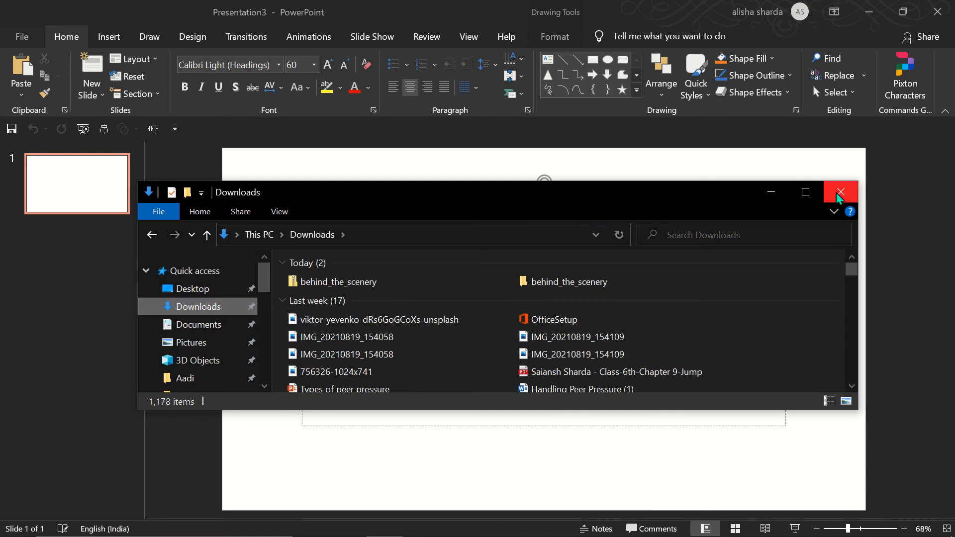
click(840, 192)
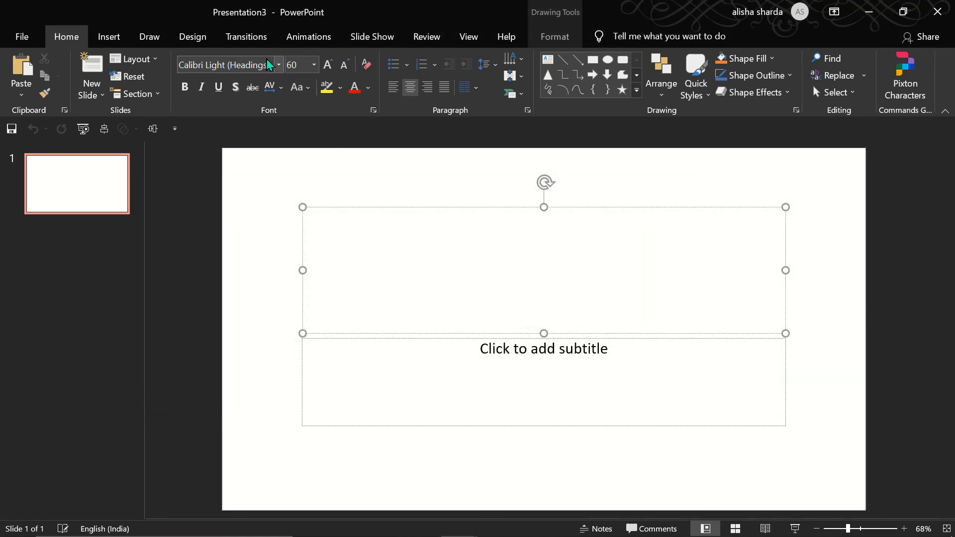
- Enter 'Behin' in the font box to find Behind The Scenery for the title
text(Beh)
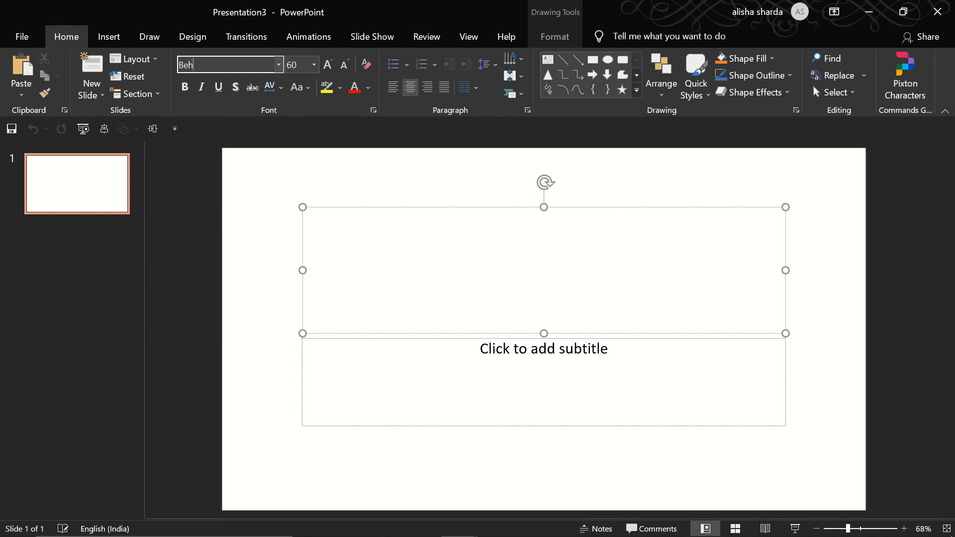
text(in)
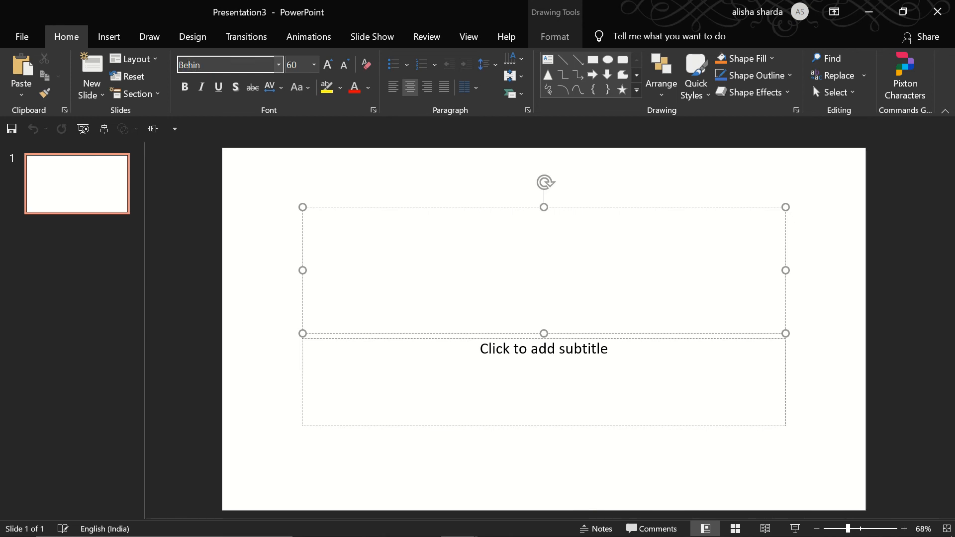